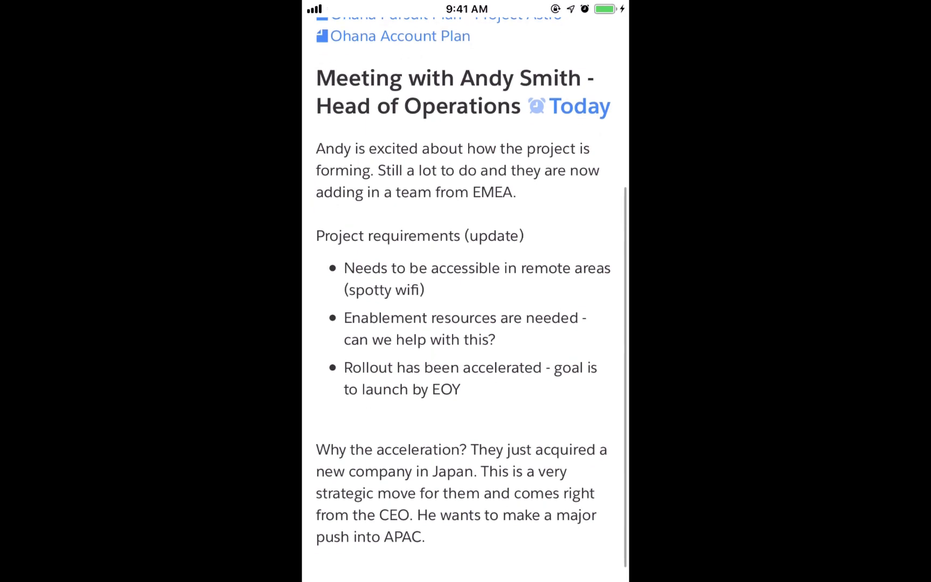
Step: Reach Major Initiatives in the Ohana Account Plan and begin a new list item with 'A'
scroll("down", 3)
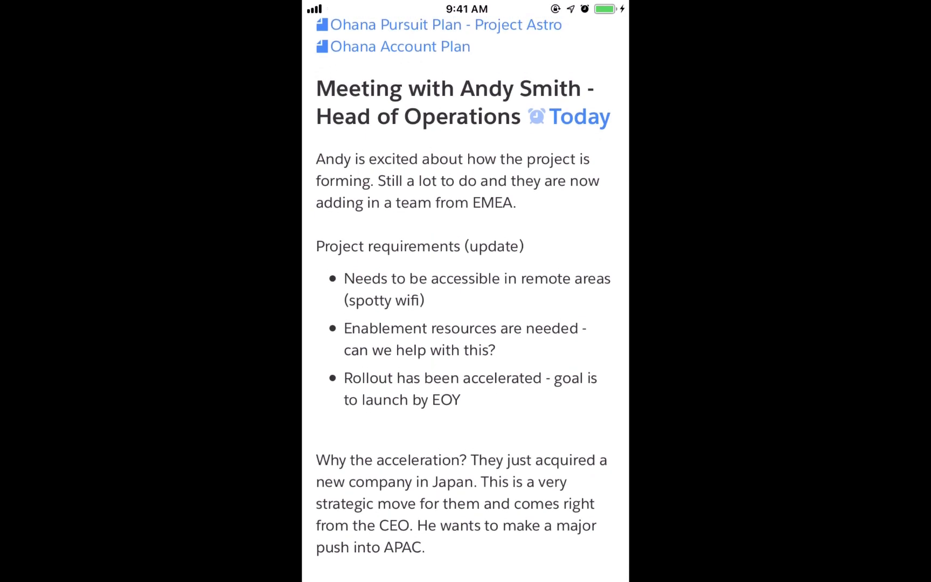
left_click(401, 46)
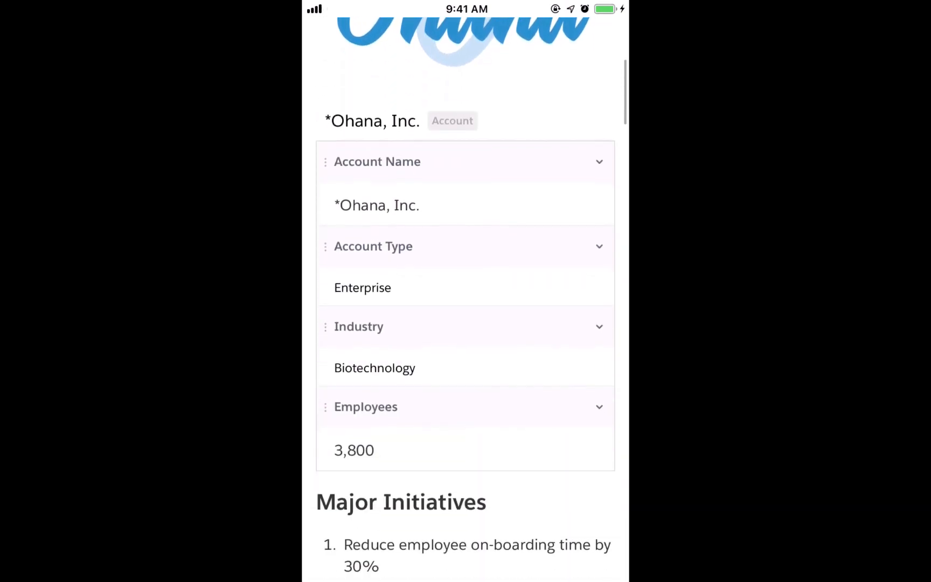
scroll("down", 3)
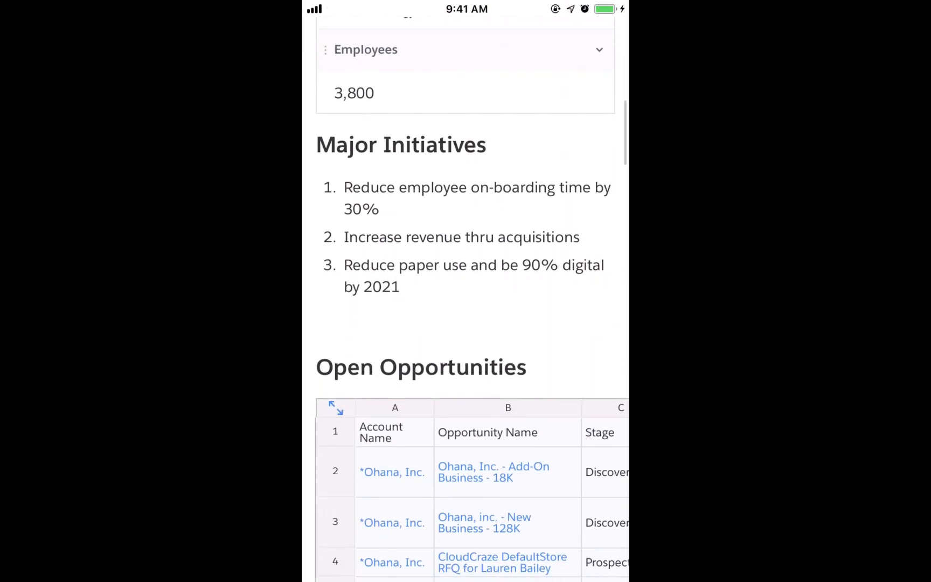
type("A")
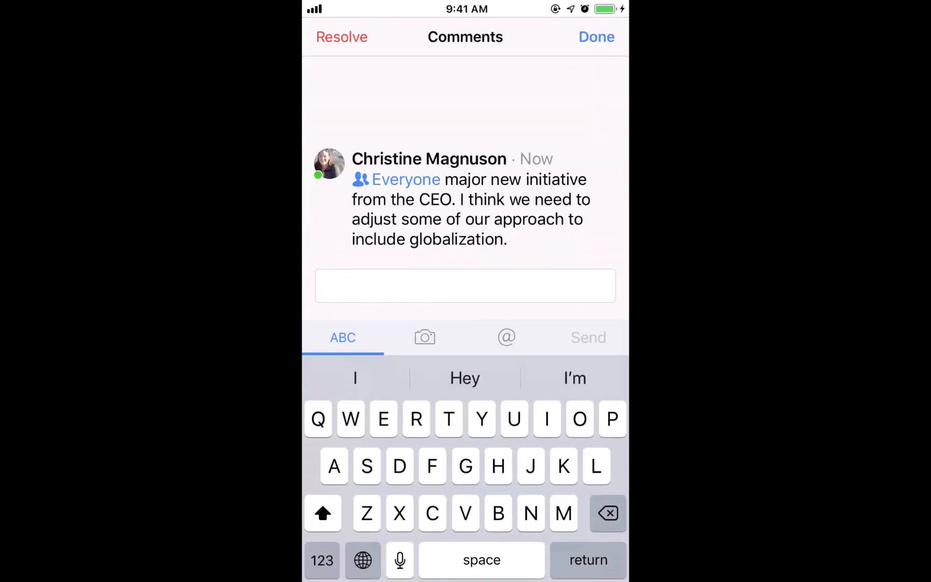
left_click(597, 37)
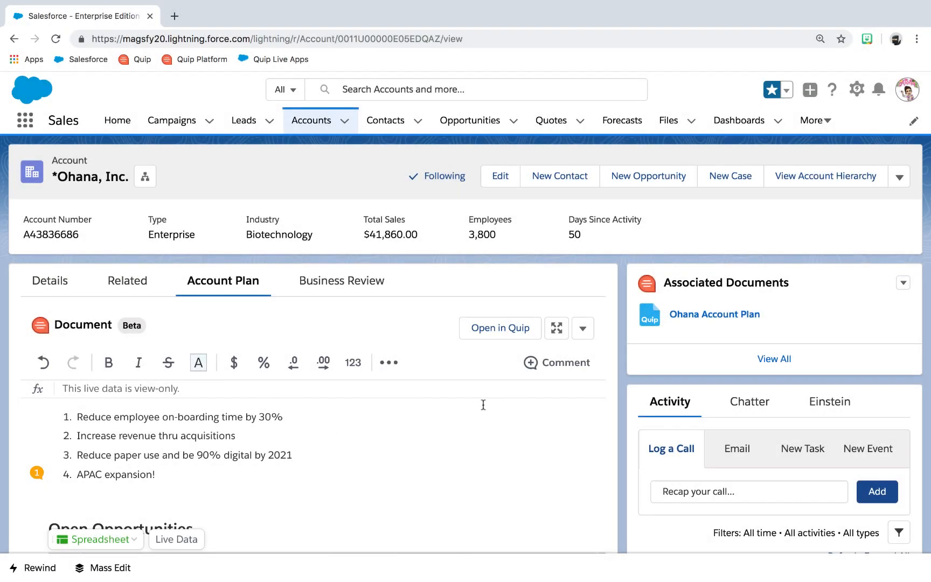
Step: Edit the Ohana, Inc. account's Employees field to 50,800 and save the record
left_click(500, 177)
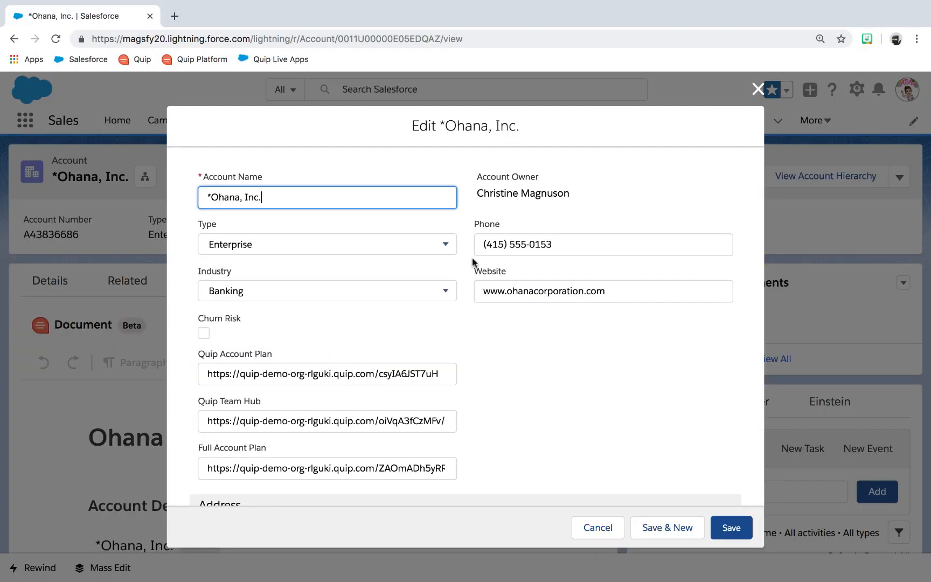
scroll("down", 3)
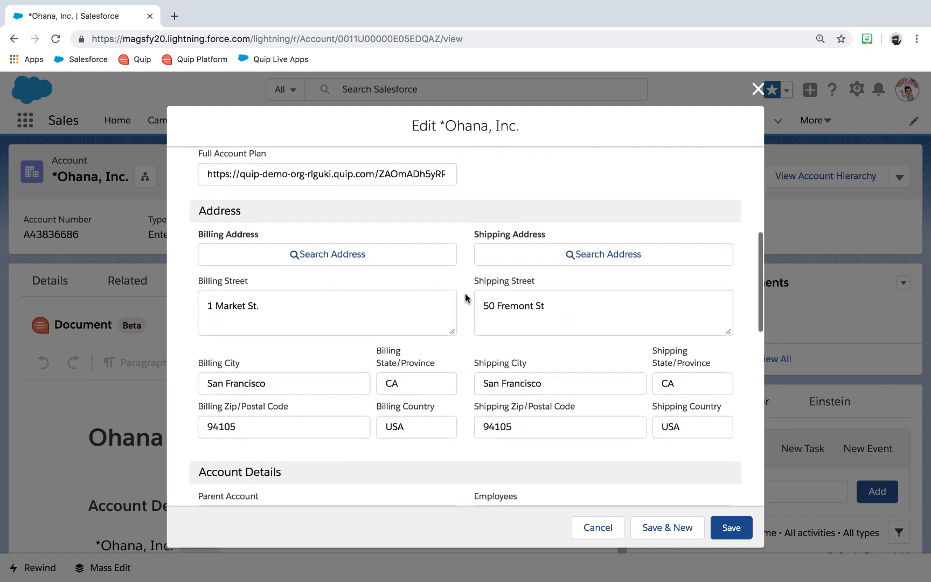
scroll("down", 3)
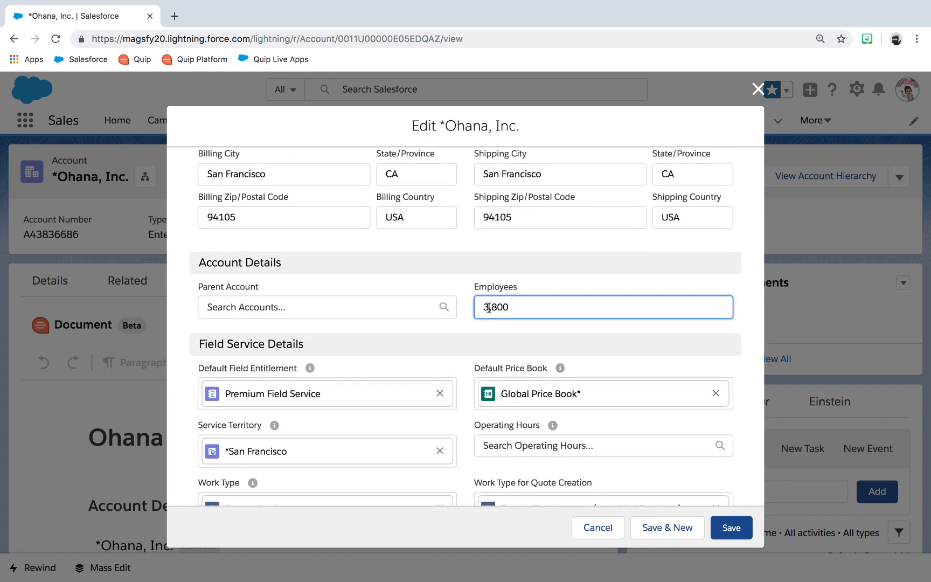
type("50,800")
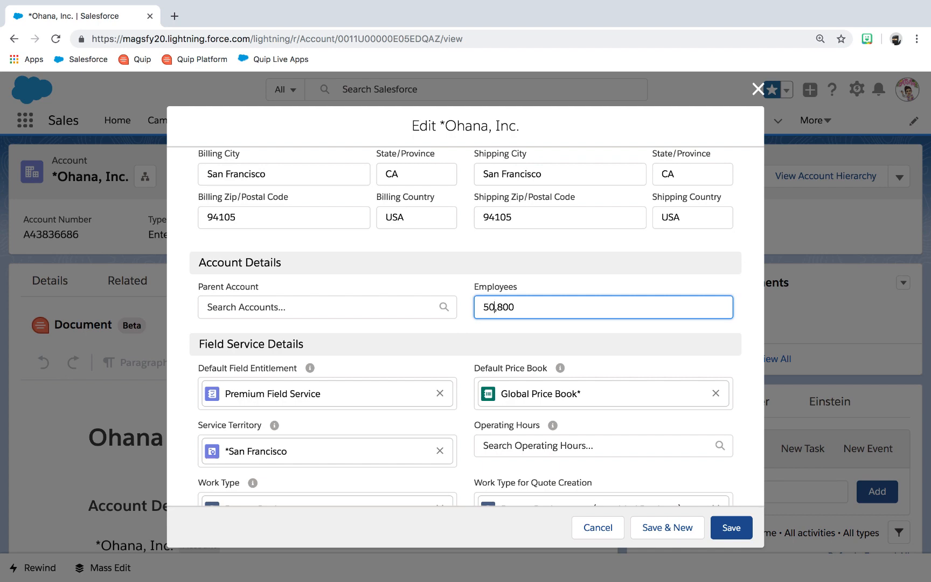
left_click(731, 528)
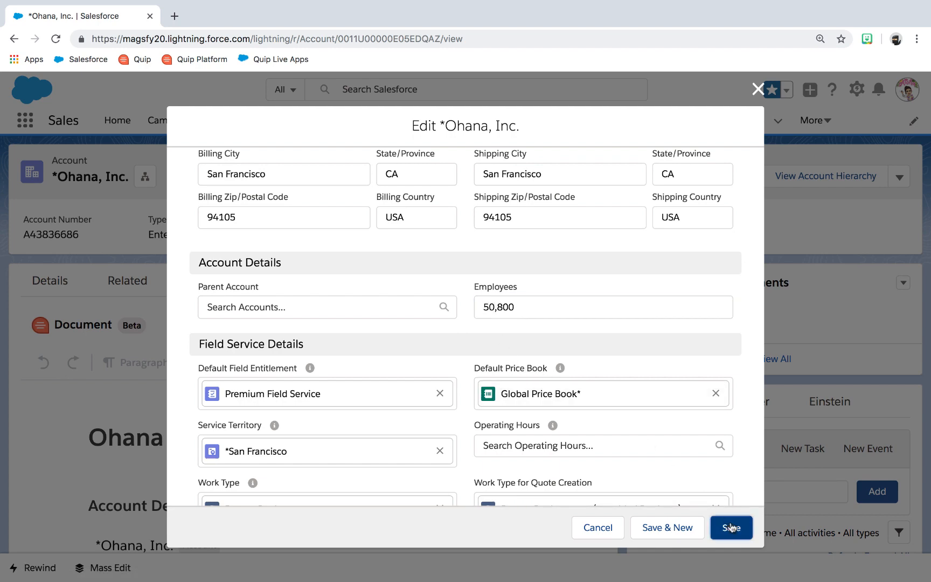
left_click(732, 528)
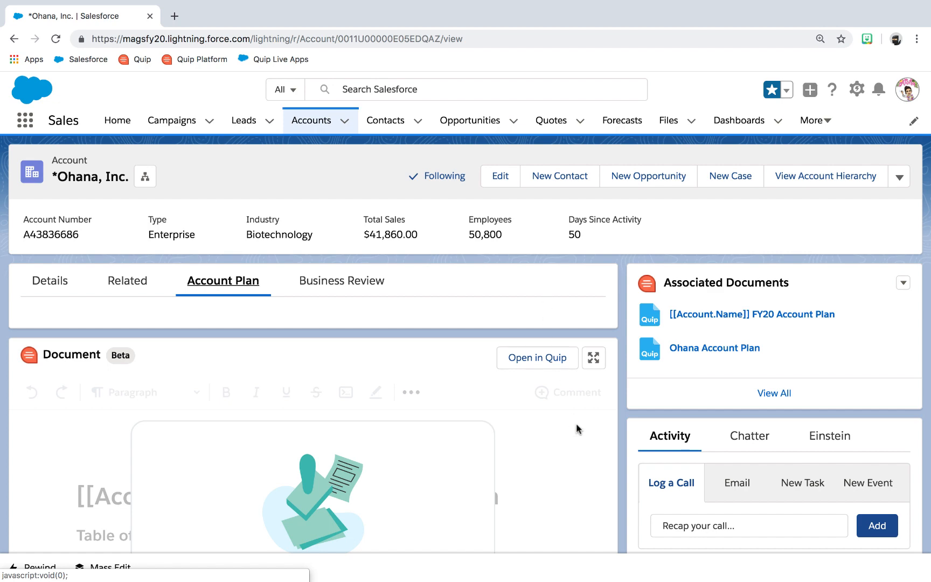
Step: Read through the FY20 Account Plan showing 50,800 employees, then close it
scroll("down", 3)
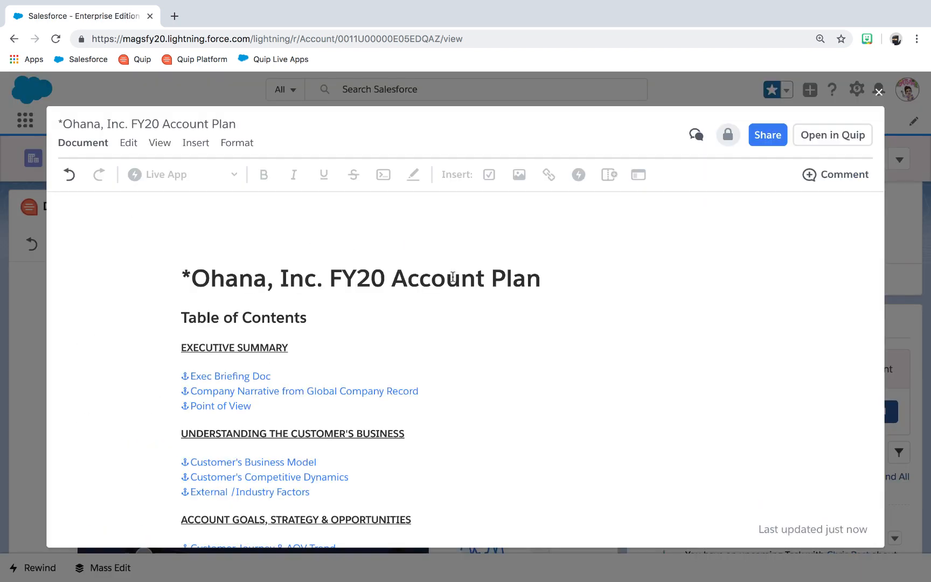
scroll("down", 3)
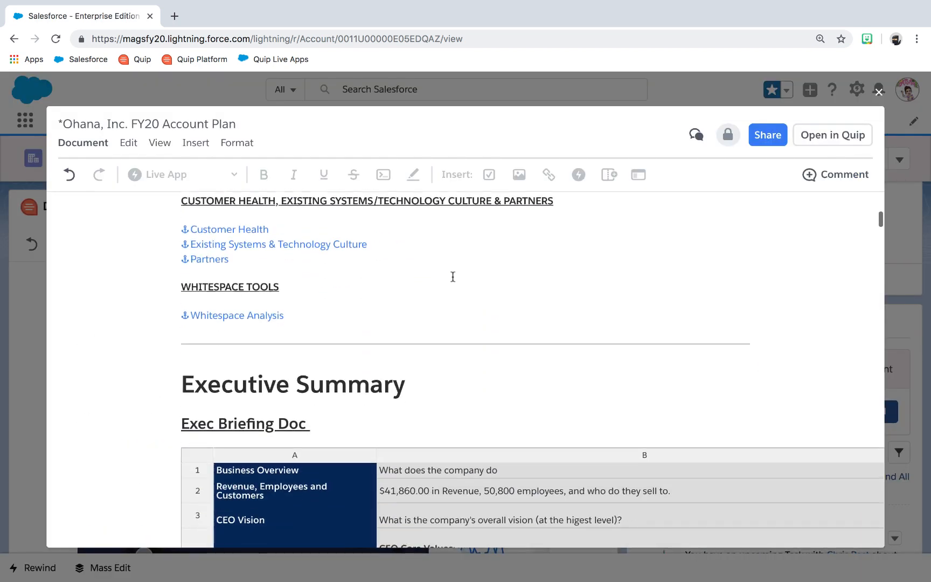
scroll("down", 3)
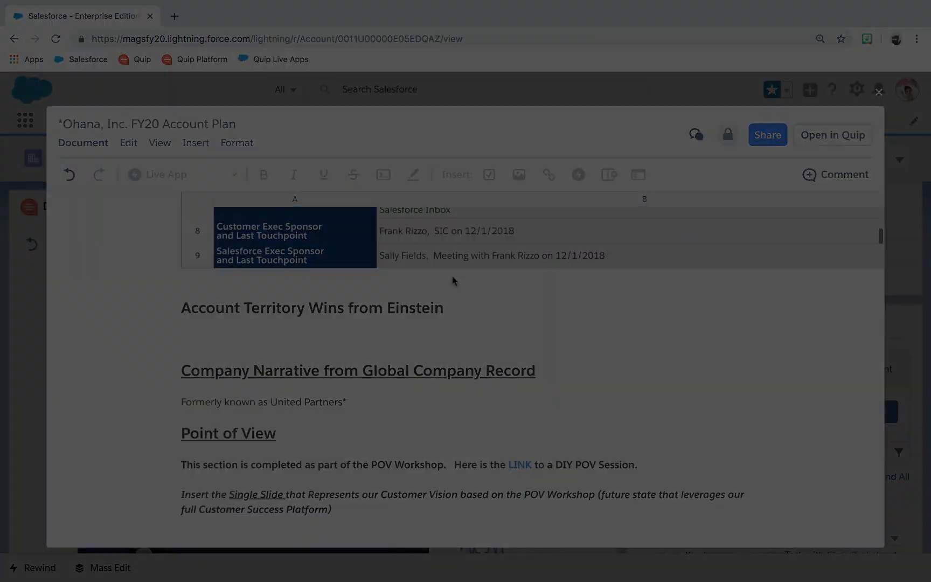
left_click(878, 92)
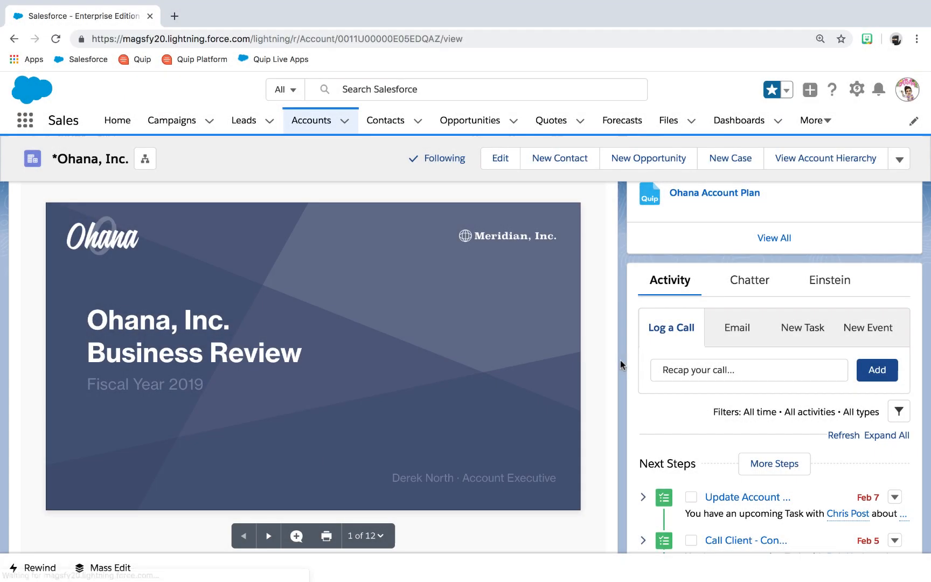
Step: Advance the Business Review viewer to slide 2 of 12
left_click(268, 537)
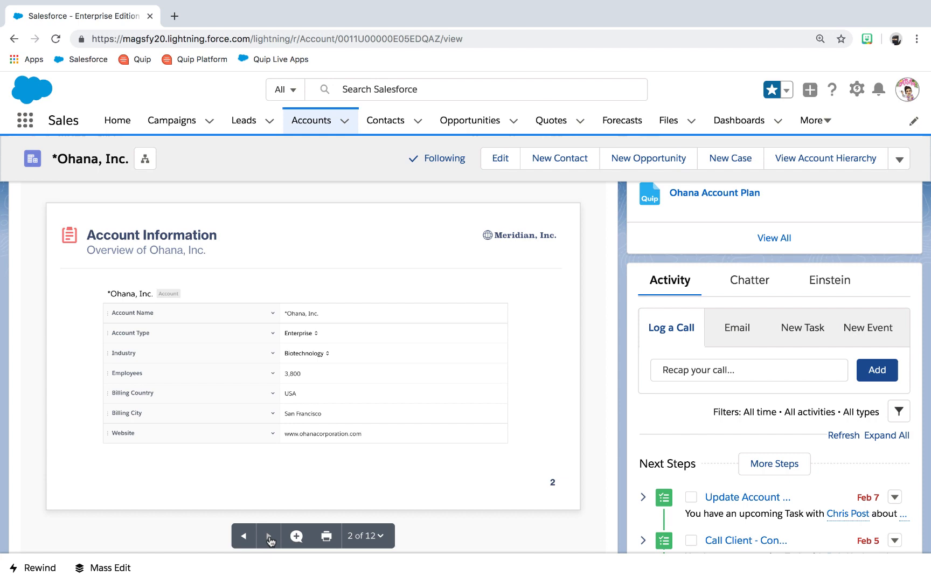